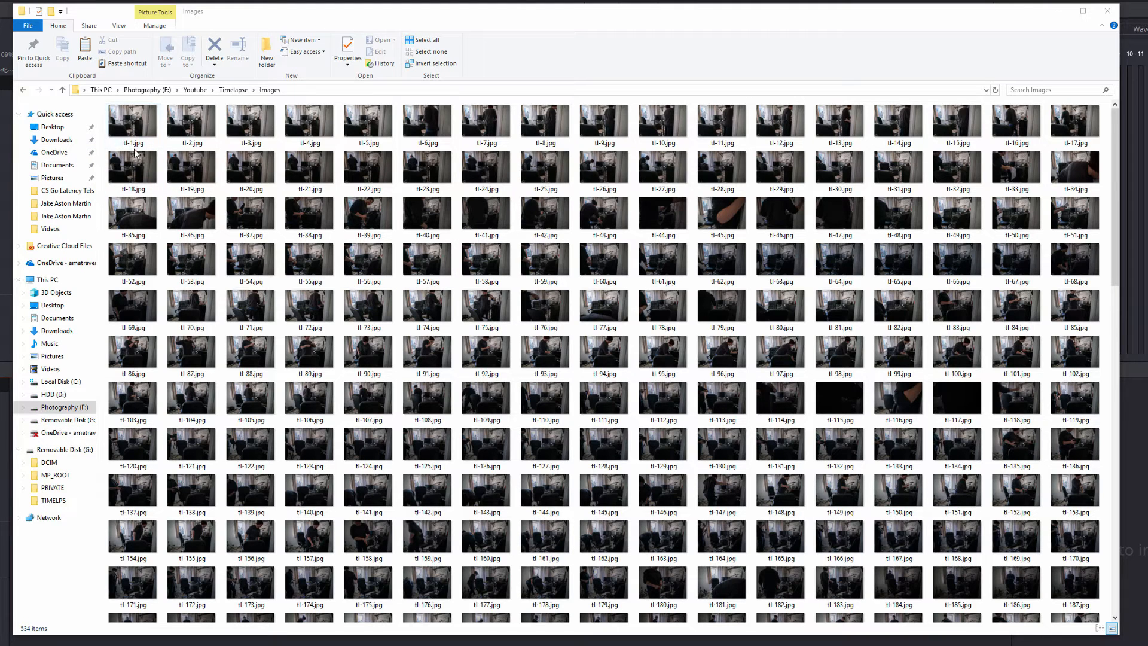
- Open Project Settings and confirm the 1920x1080 timeline runs at 24 fps
left_click(131, 122)
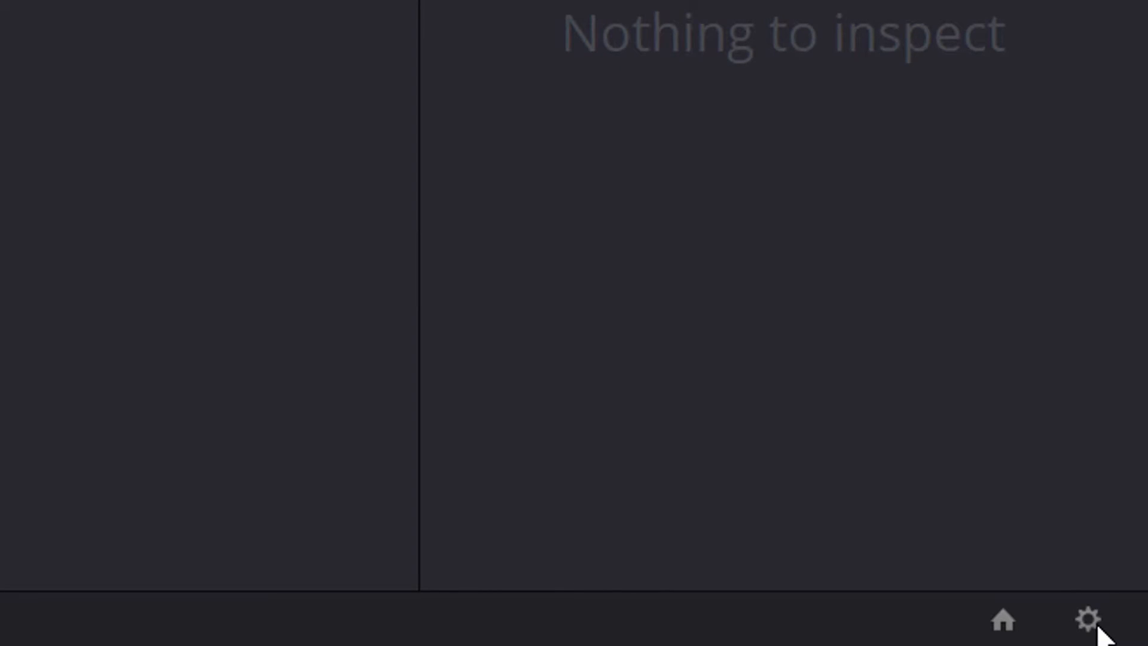
left_click(1089, 620)
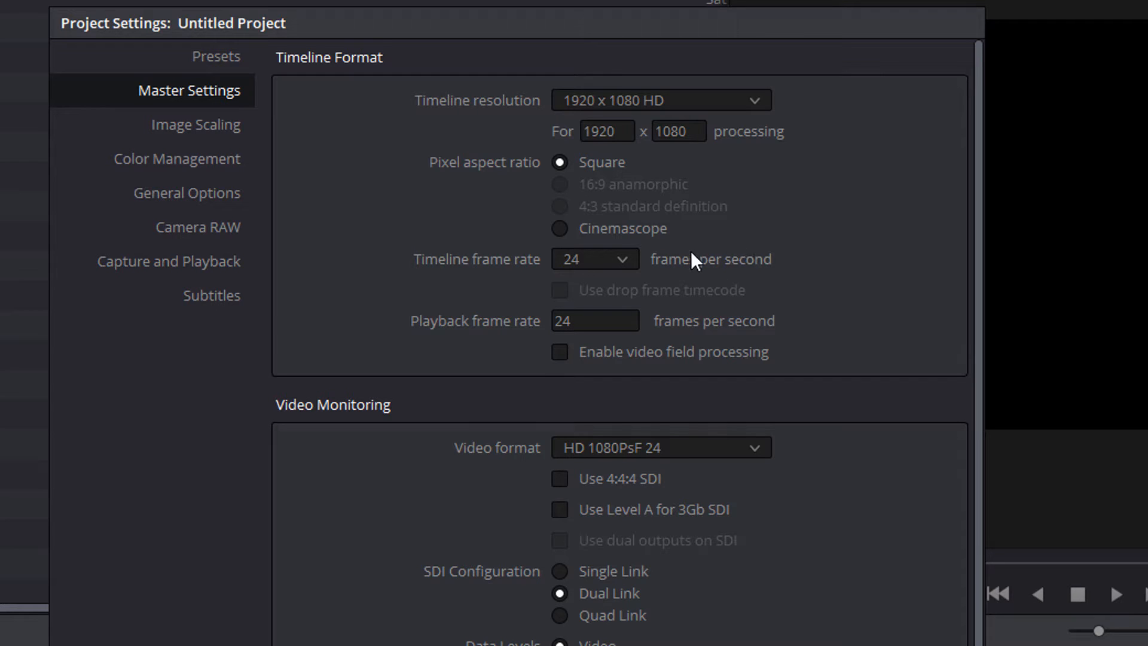
mouse_move(688, 294)
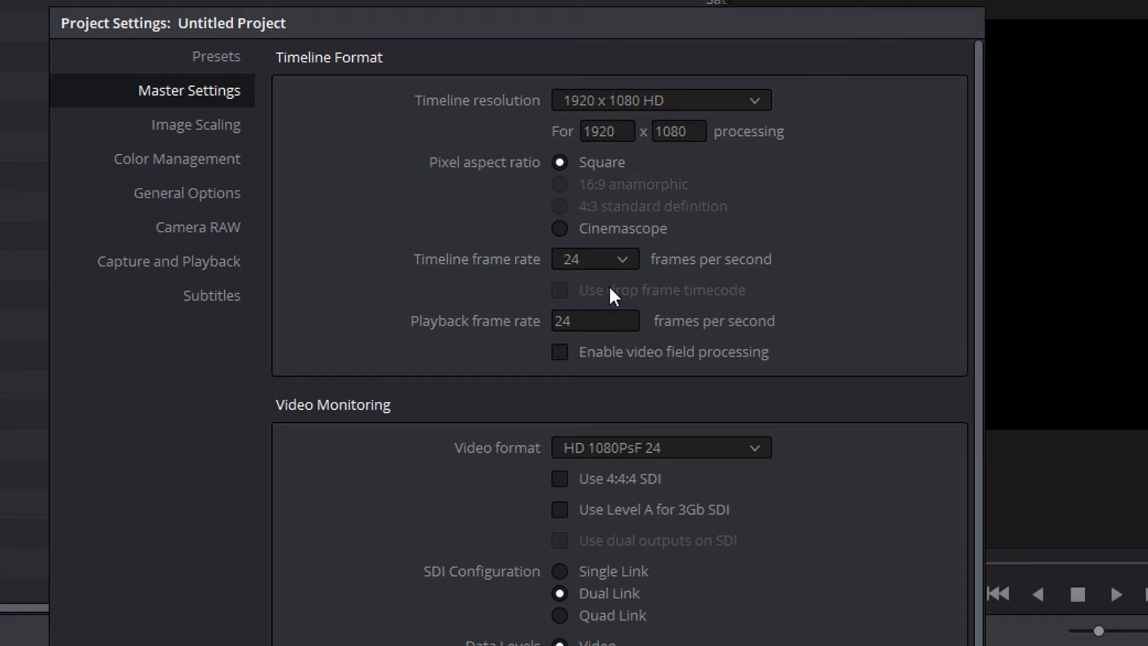
mouse_move(469, 229)
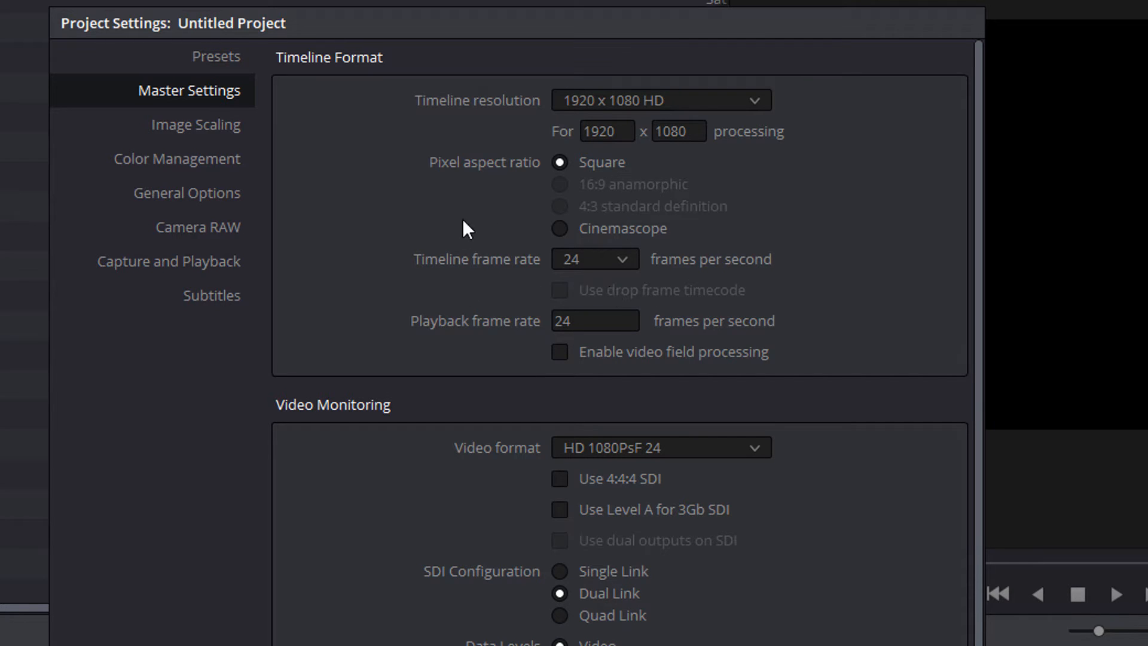
mouse_move(575, 286)
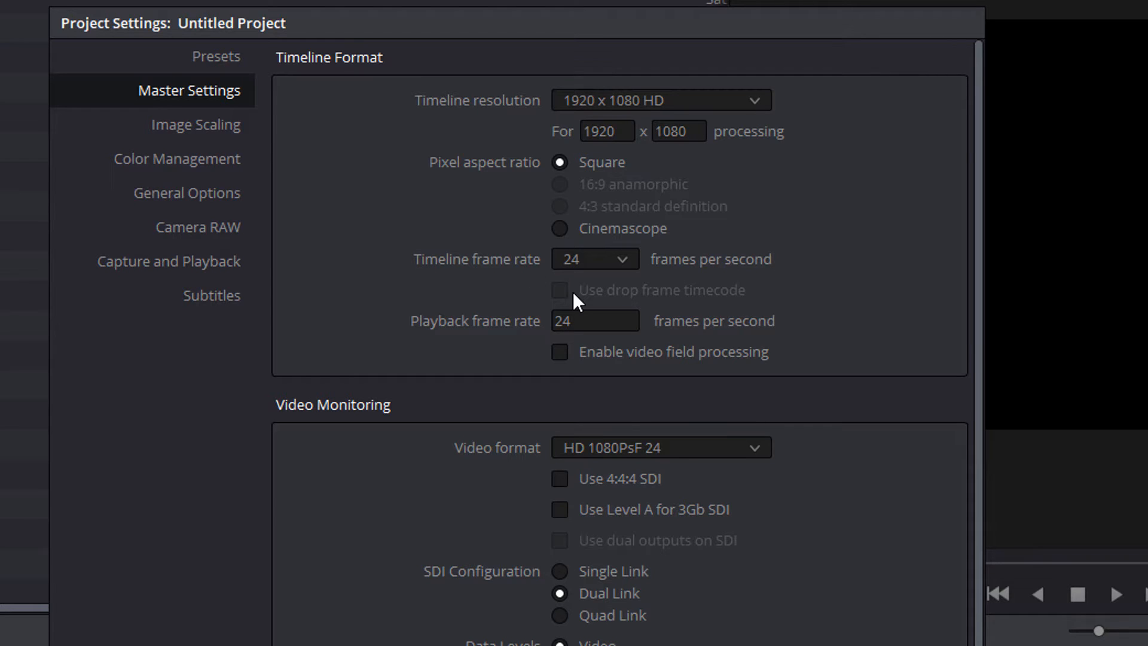
mouse_move(619, 287)
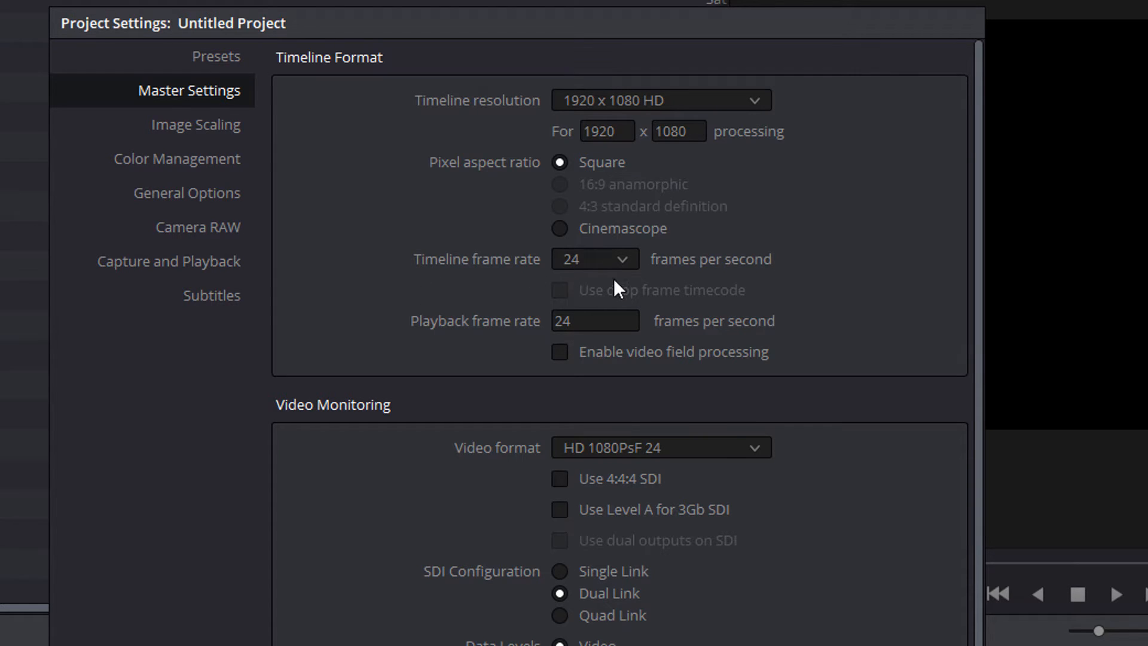
mouse_move(565, 280)
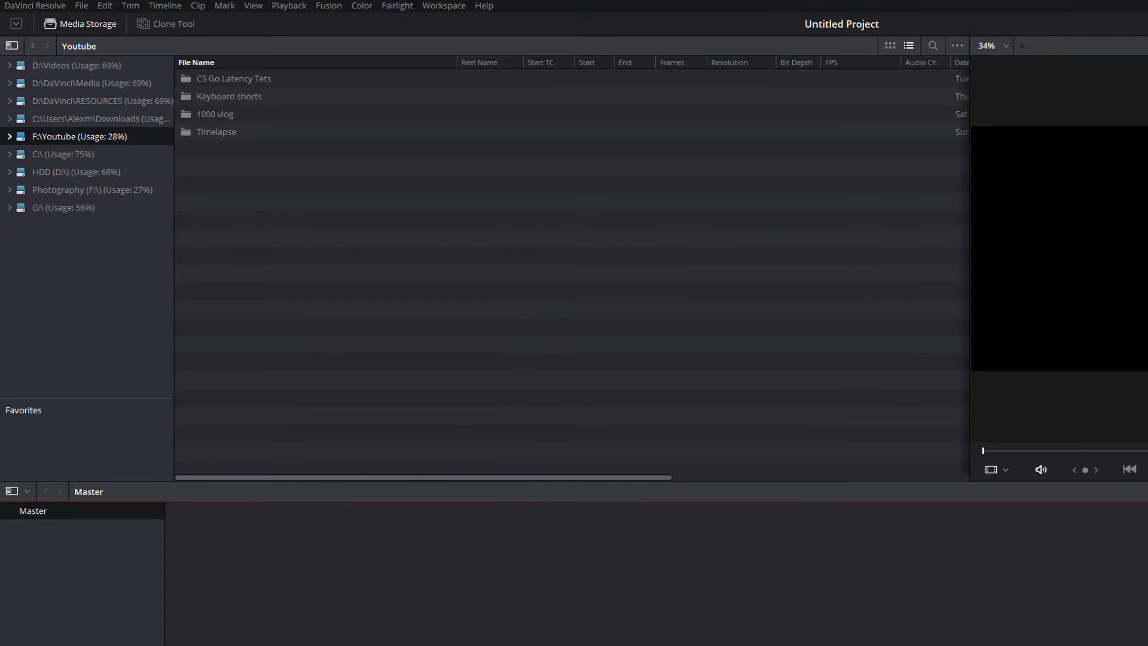
mouse_move(346, 249)
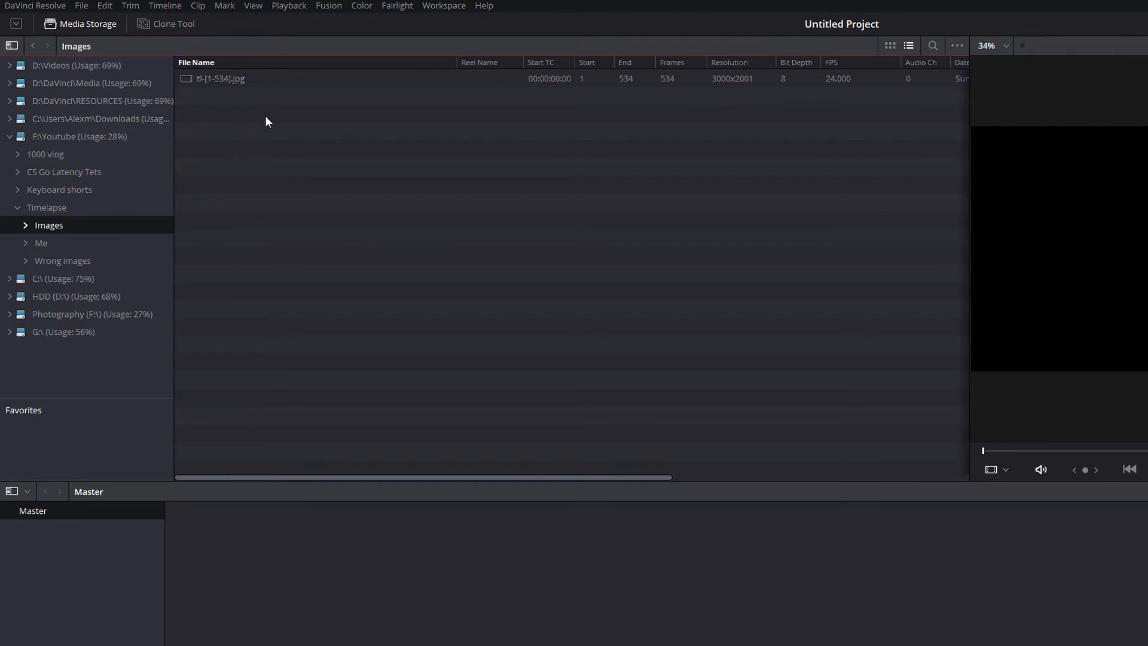
mouse_move(258, 130)
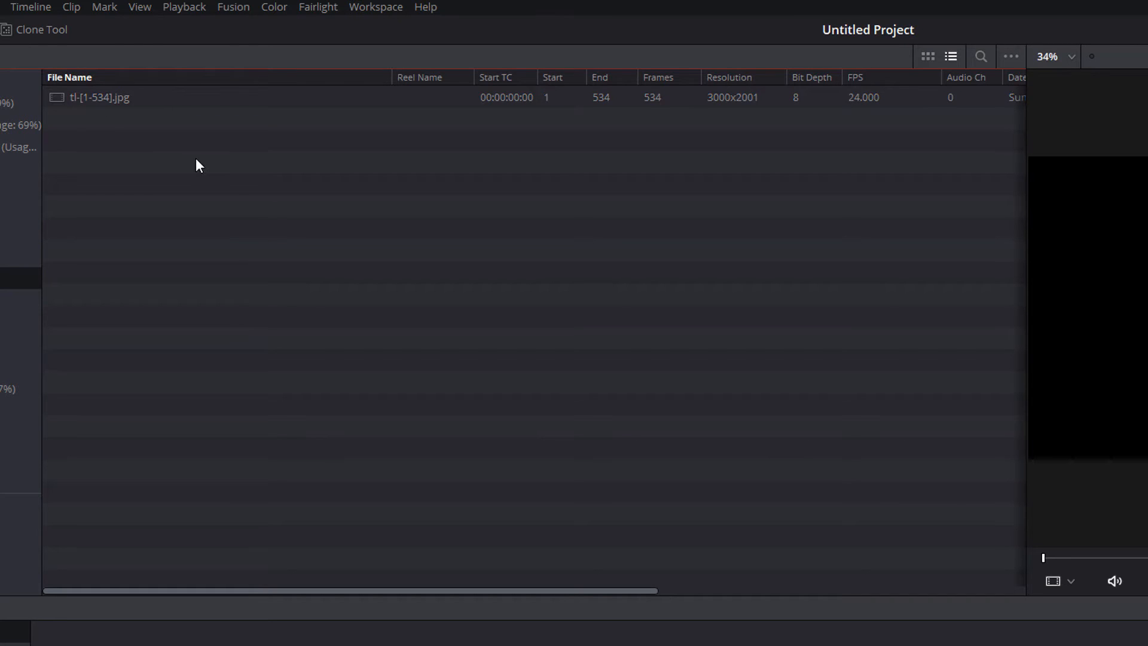
- Select the tl-[1-534].jpg sequence in the Timelapse Images folder to preview it
left_click(102, 98)
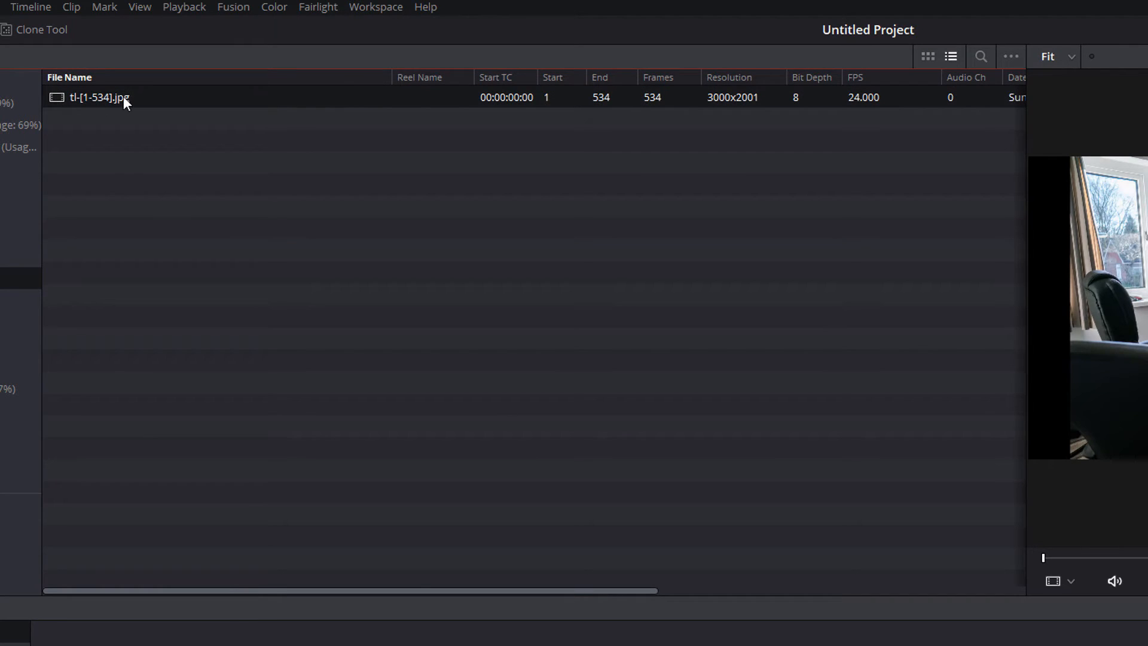
mouse_move(868, 106)
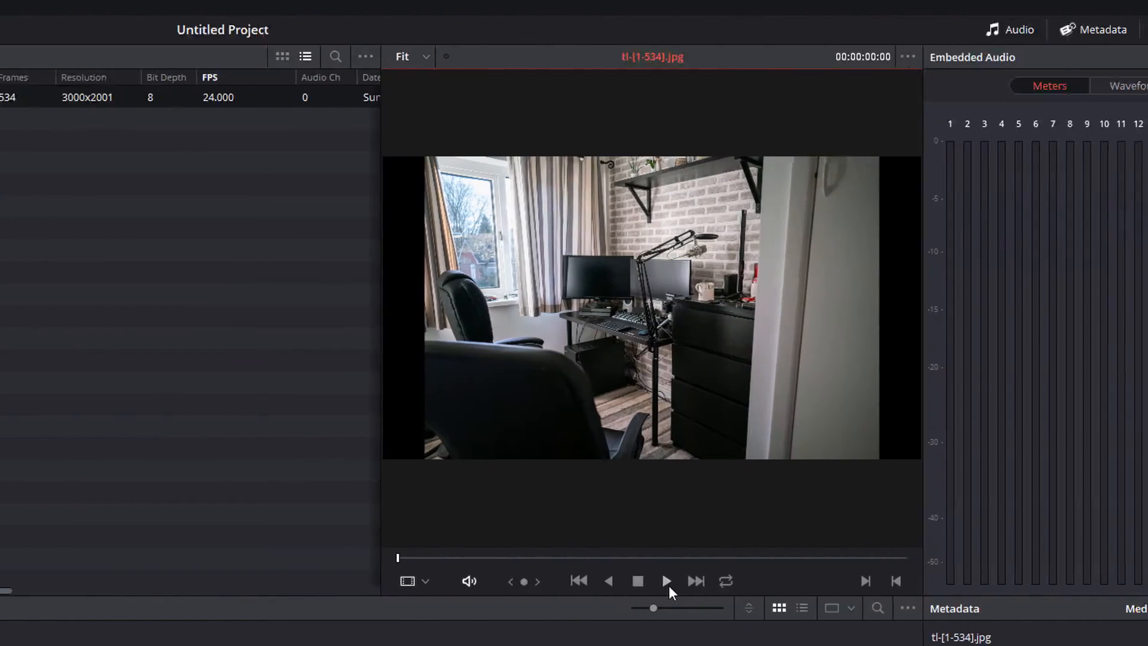
- Play the tl-[1-534].jpg sequence and add it to Master as a 22-second clip
left_click(665, 581)
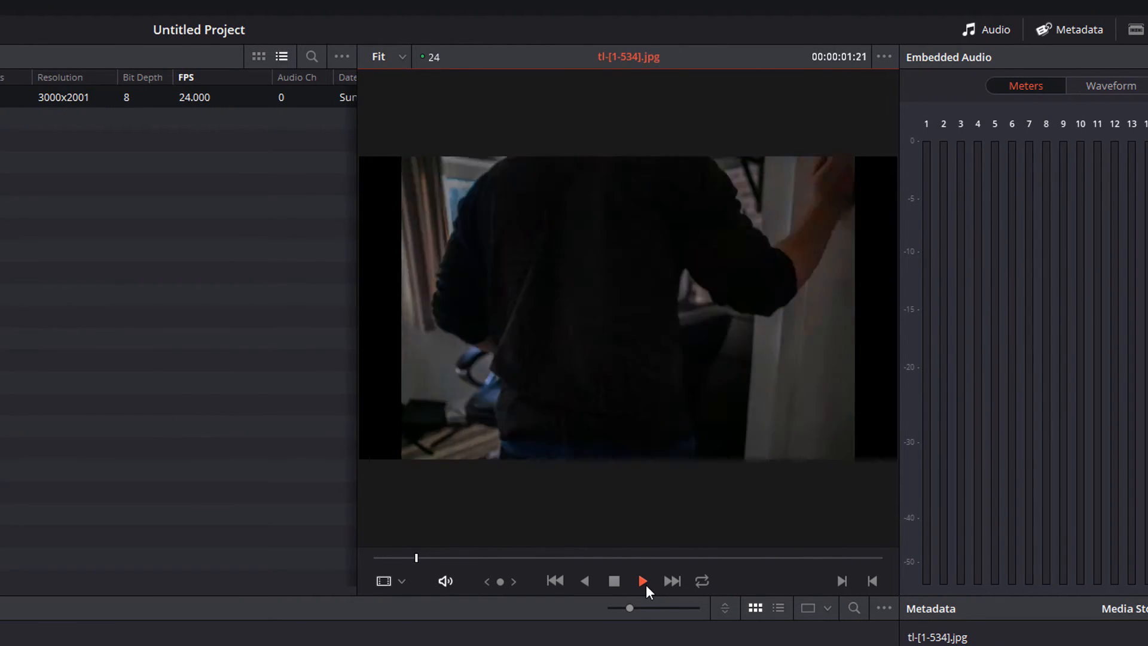
left_click(642, 580)
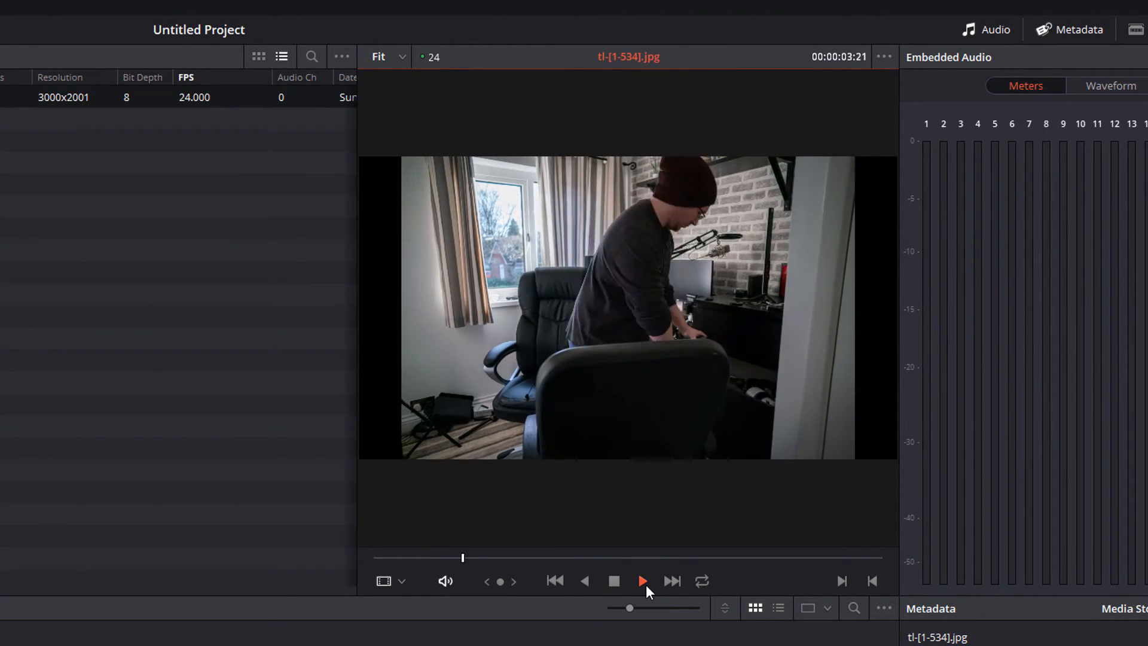
left_click(614, 580)
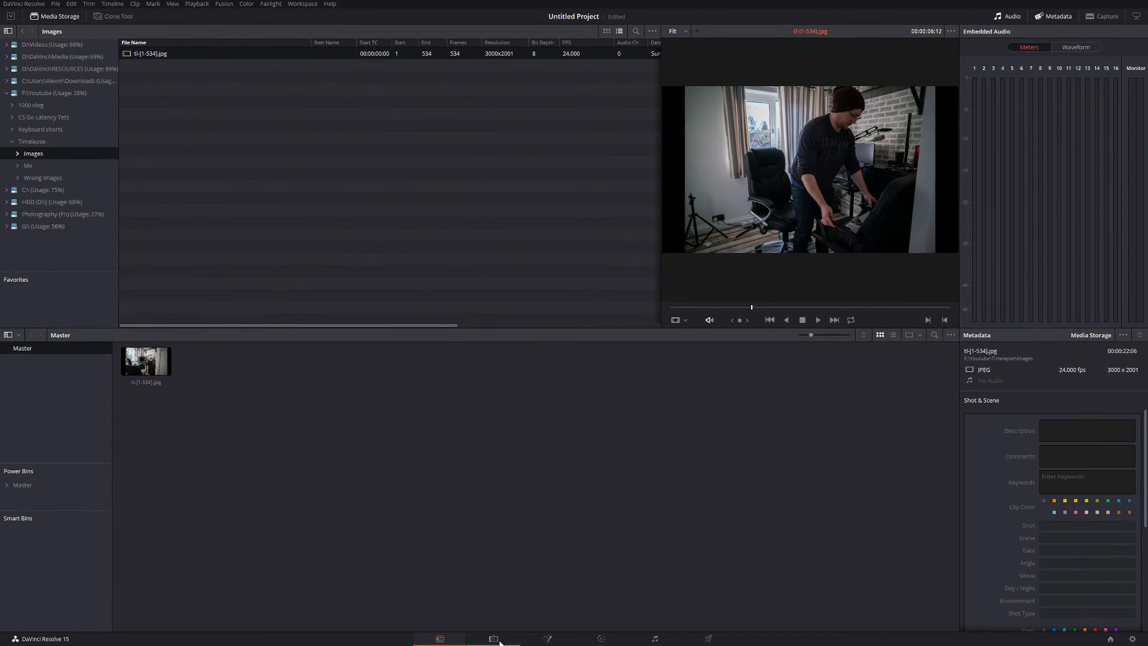
- On the Edit page, build Timeline 1 from the JPEG clip, then delete it
left_click(494, 639)
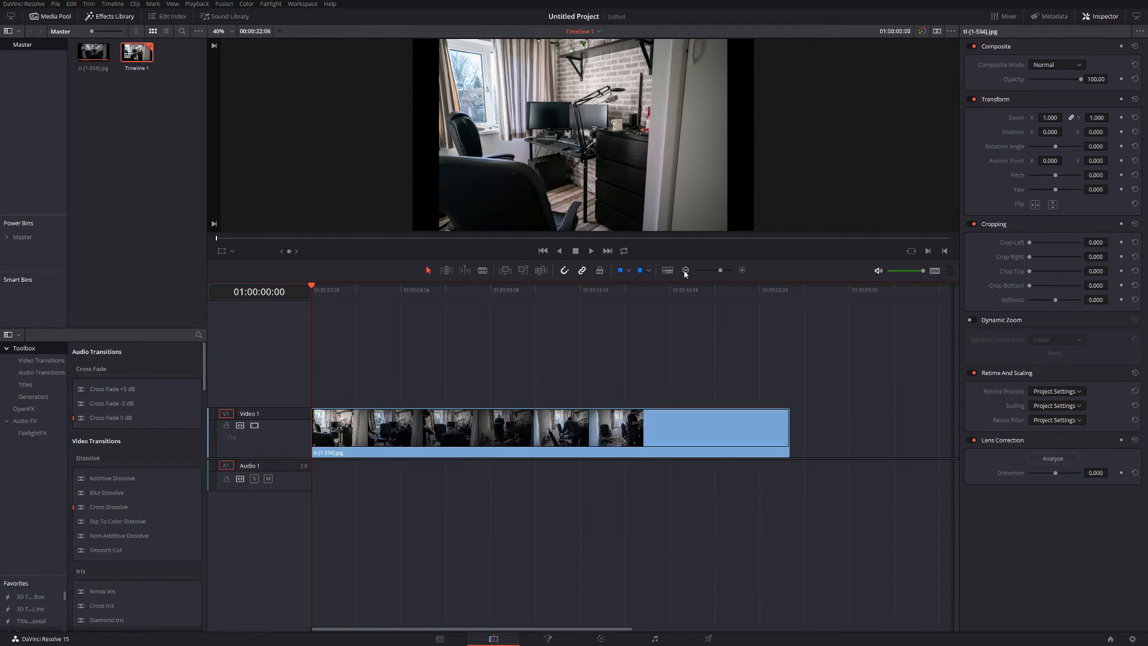
left_click(617, 290)
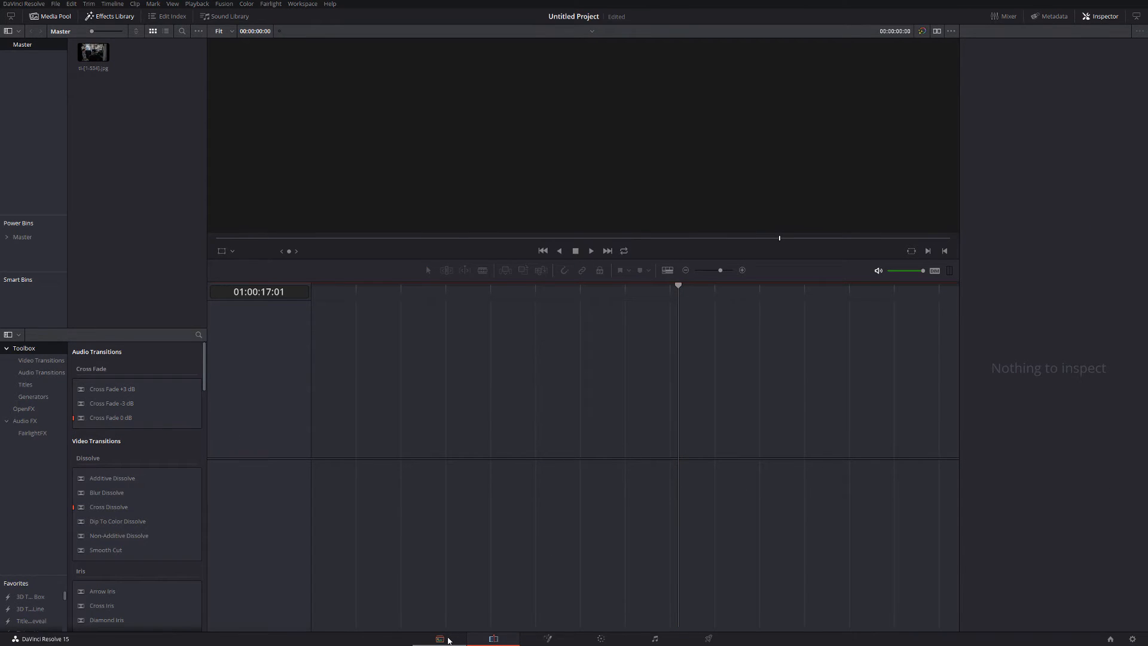
- Back on the Media page, set Media Storage options to Show Individual Frames
left_click(440, 639)
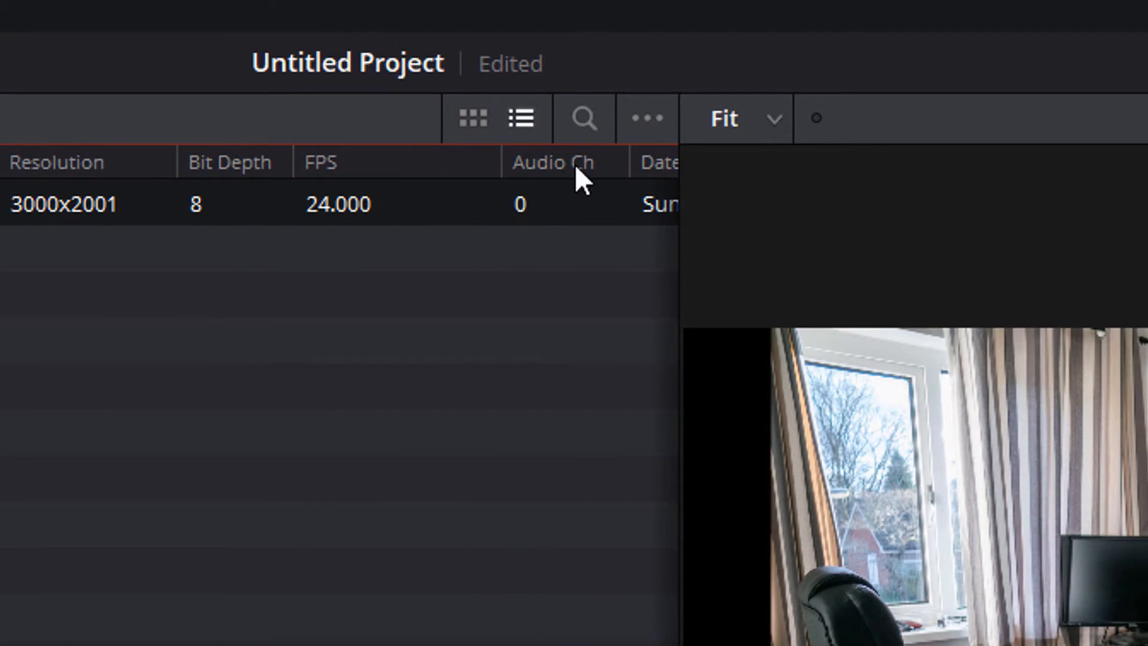
left_click(646, 118)
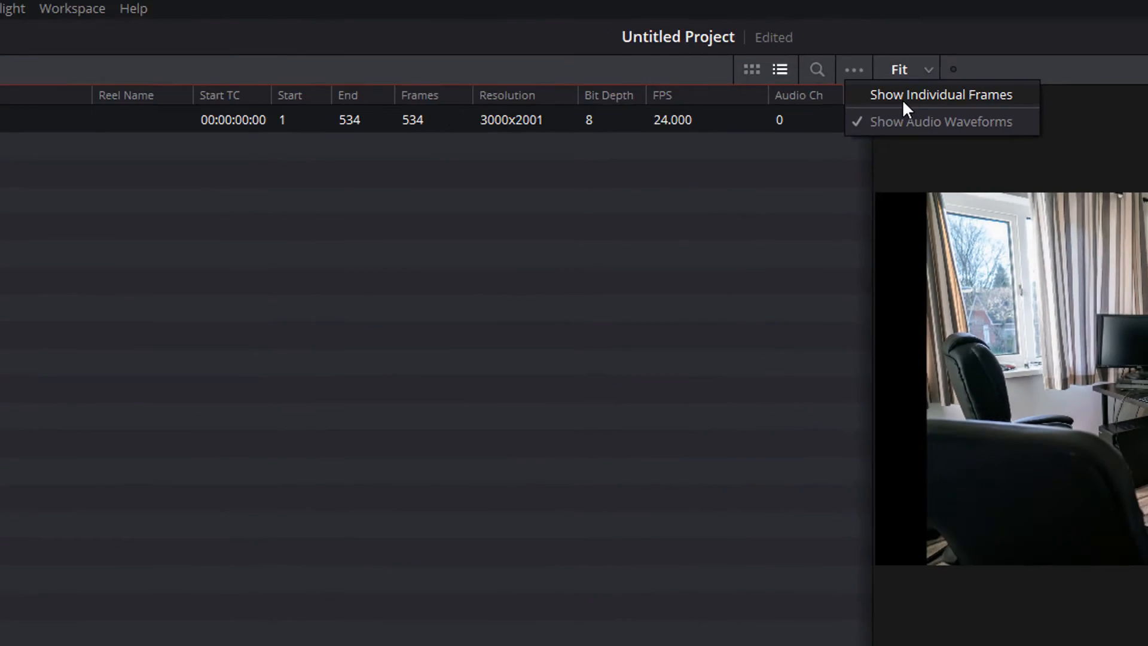
left_click(939, 95)
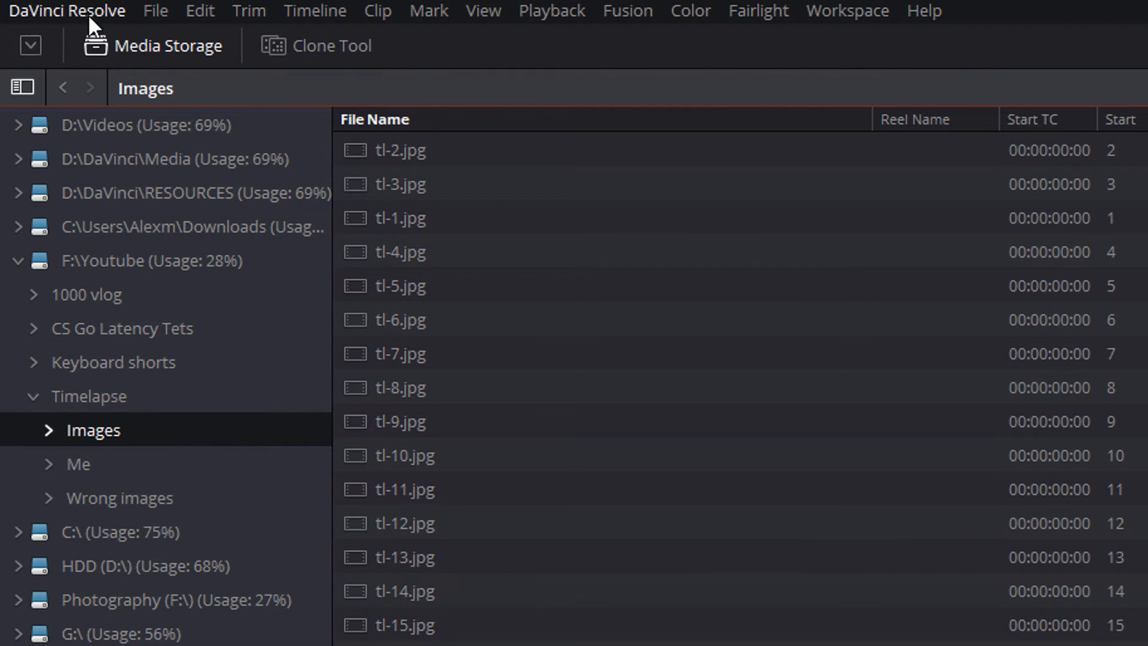
- Set User > Editing Standard still duration to 1 frame and save preferences
left_click(62, 10)
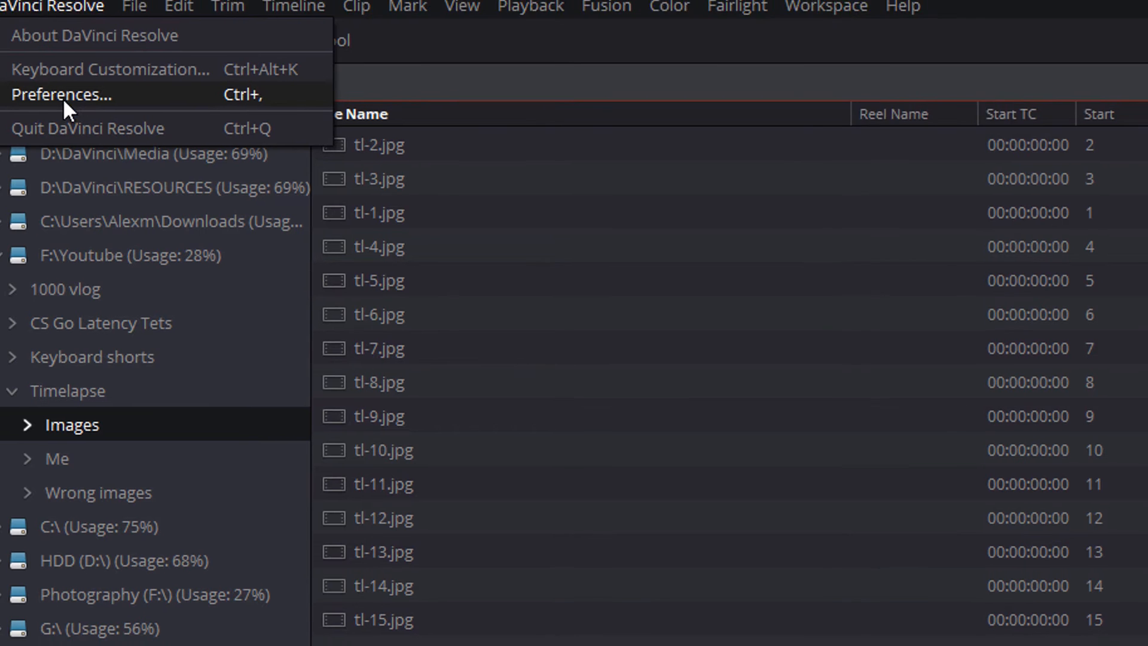
left_click(62, 94)
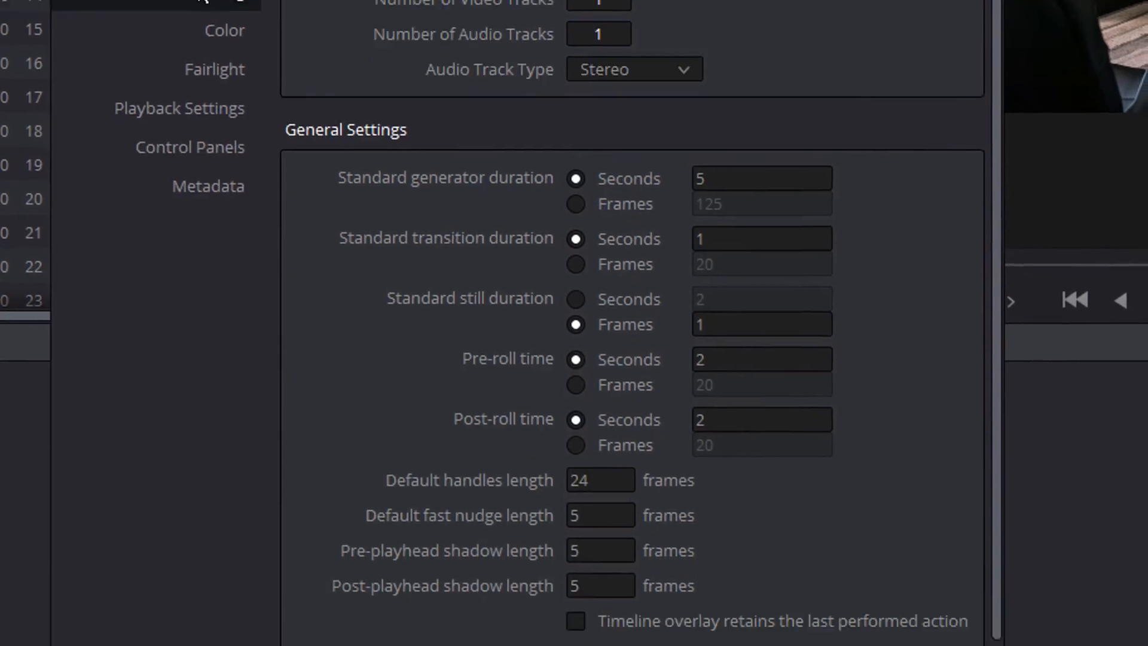
scroll("down", 3)
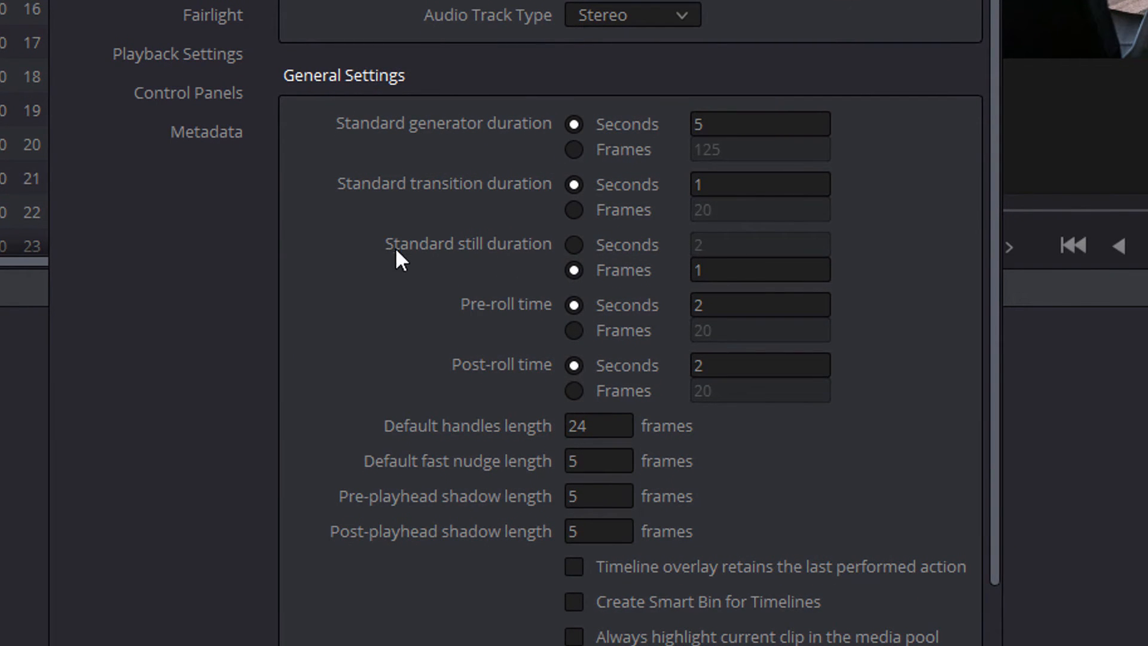
mouse_move(463, 273)
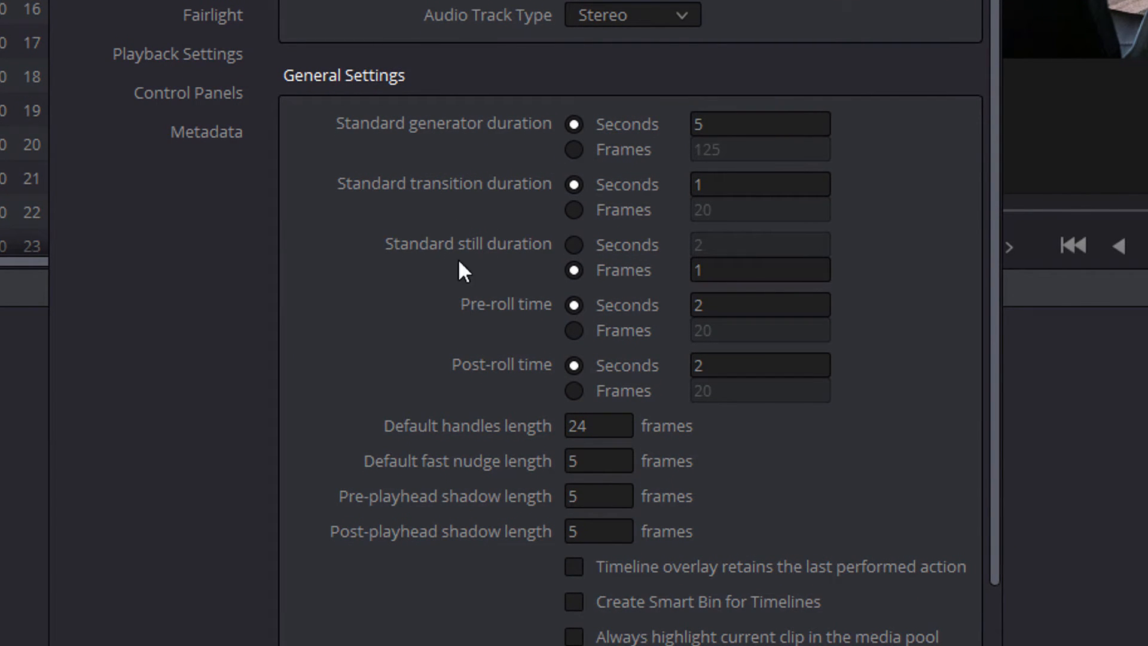
mouse_move(463, 239)
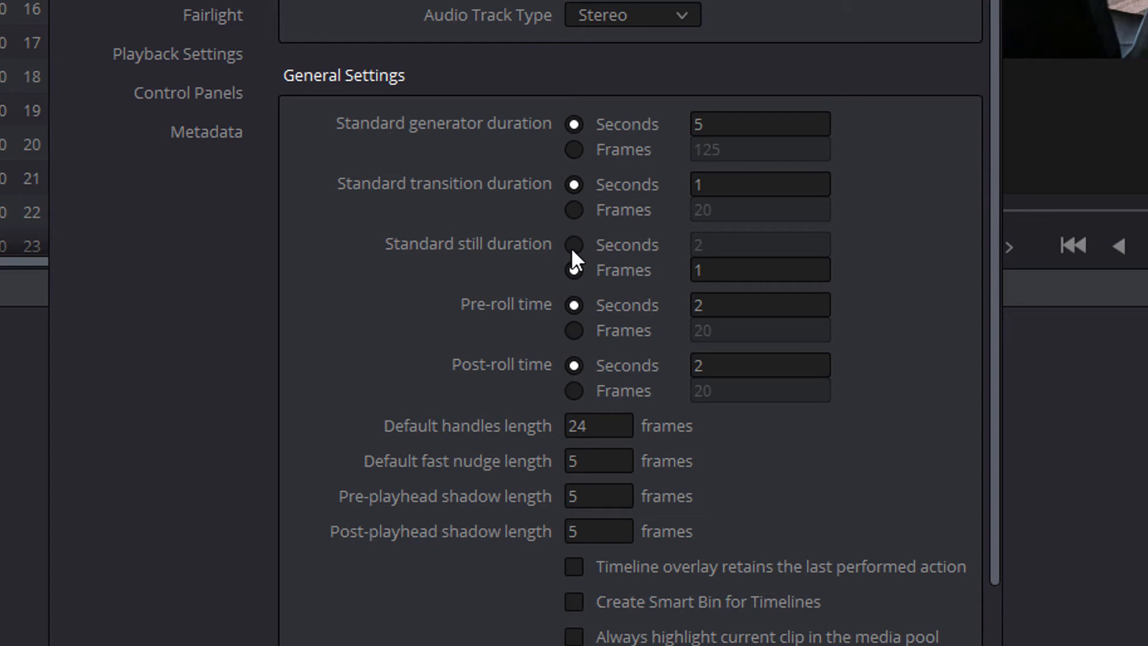
left_click(574, 245)
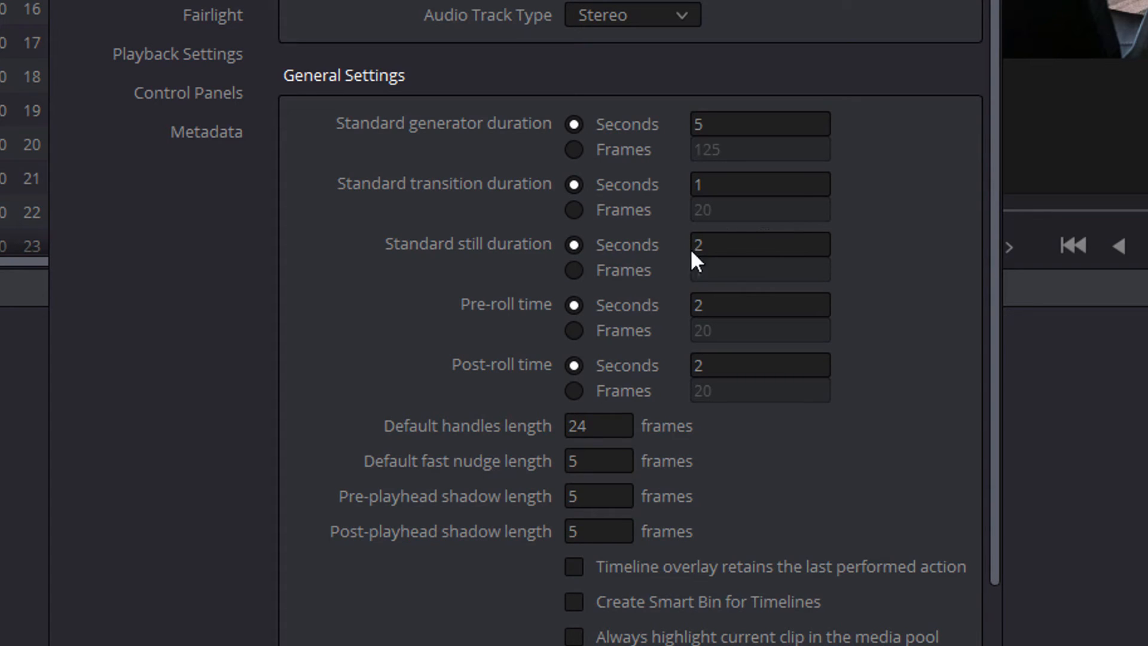
type("10")
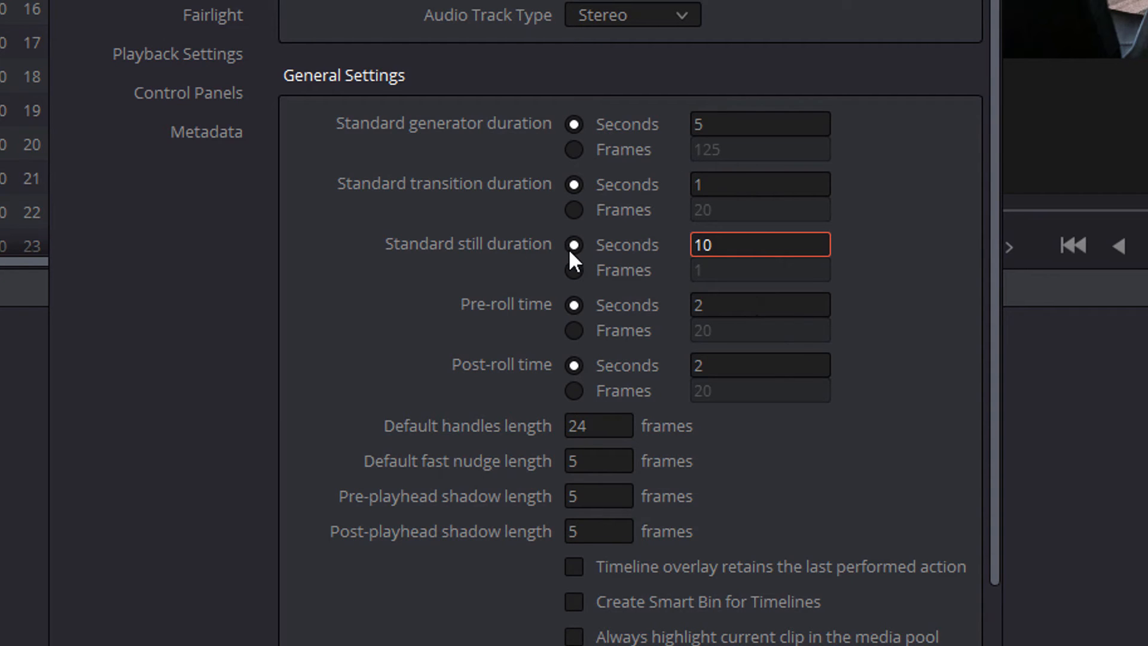
left_click(574, 269)
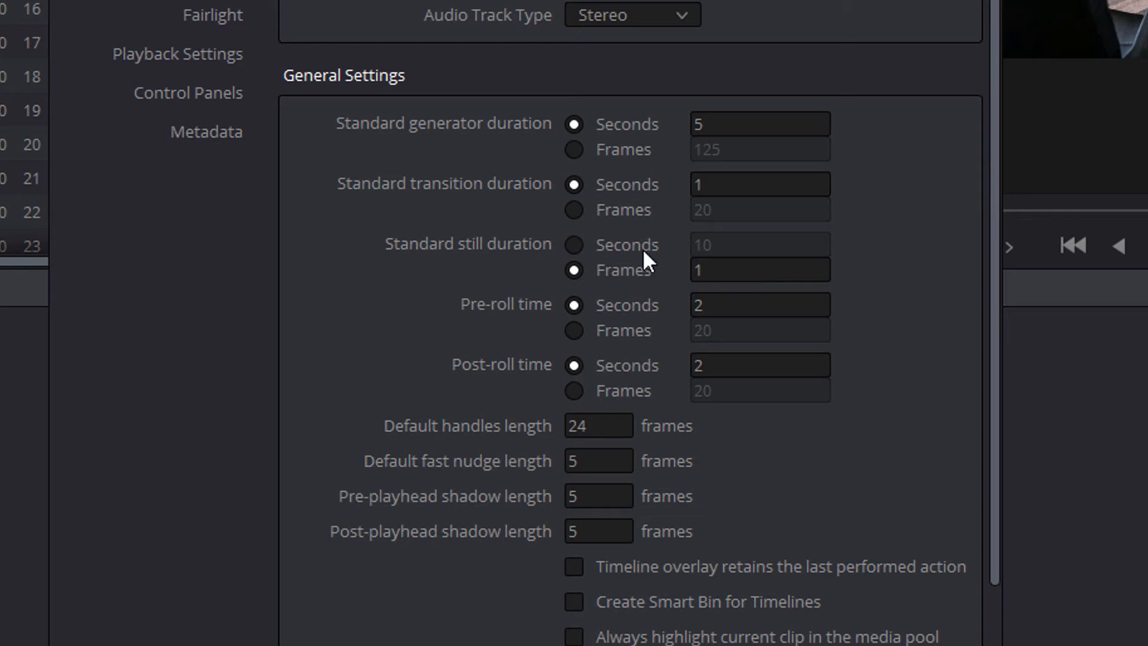
left_click(760, 270)
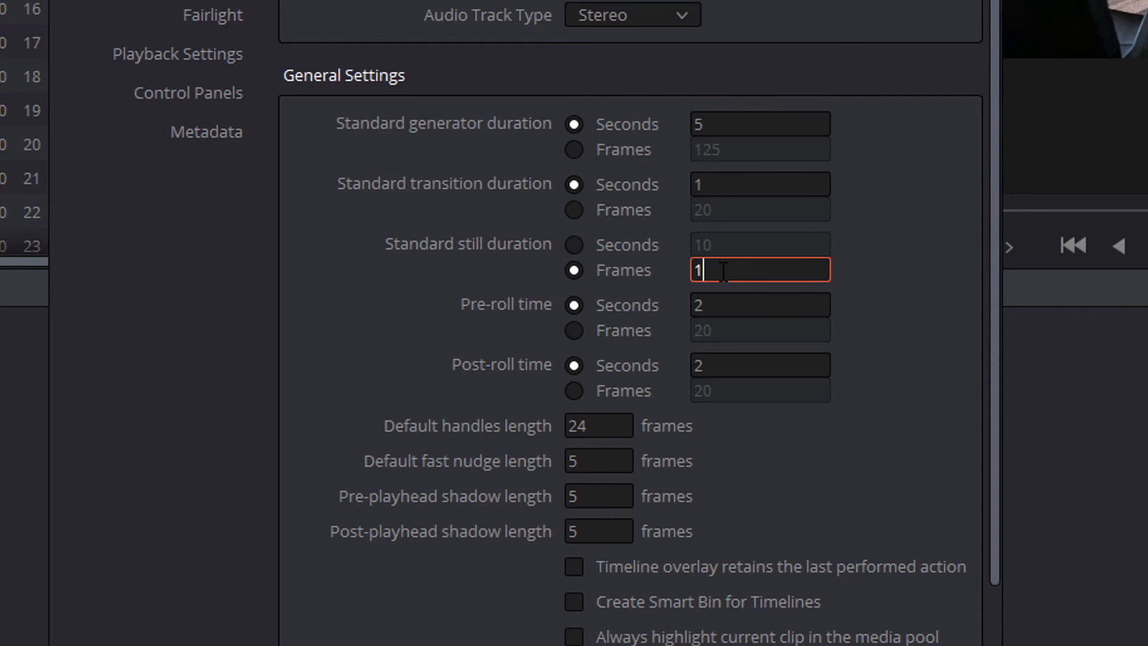
scroll("down", 3)
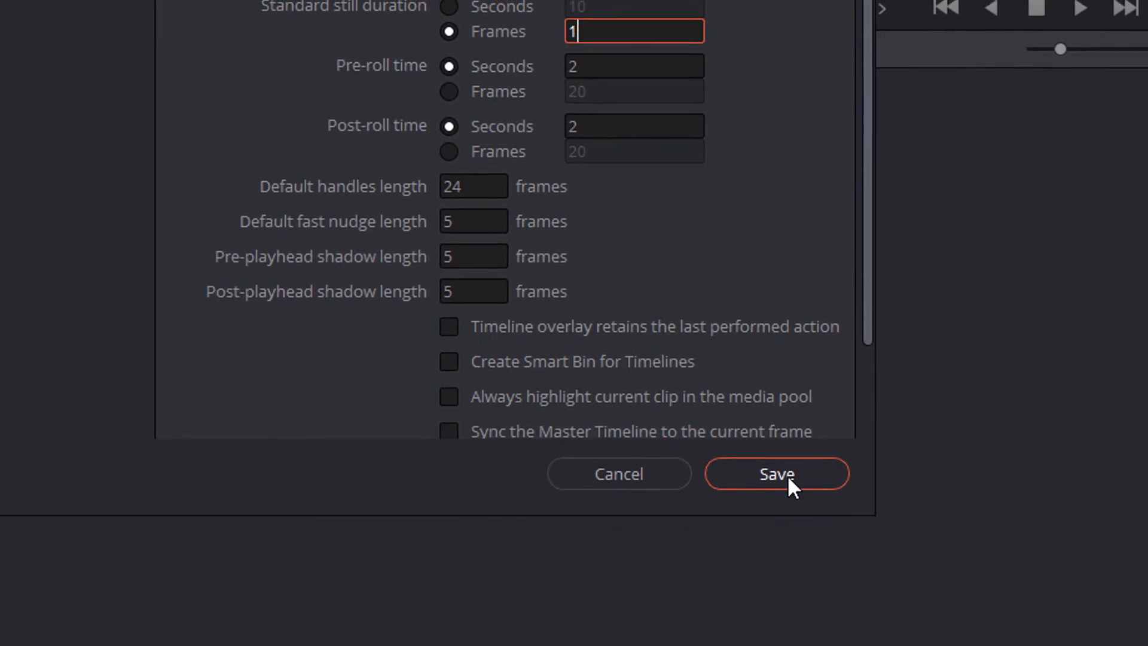
left_click(776, 473)
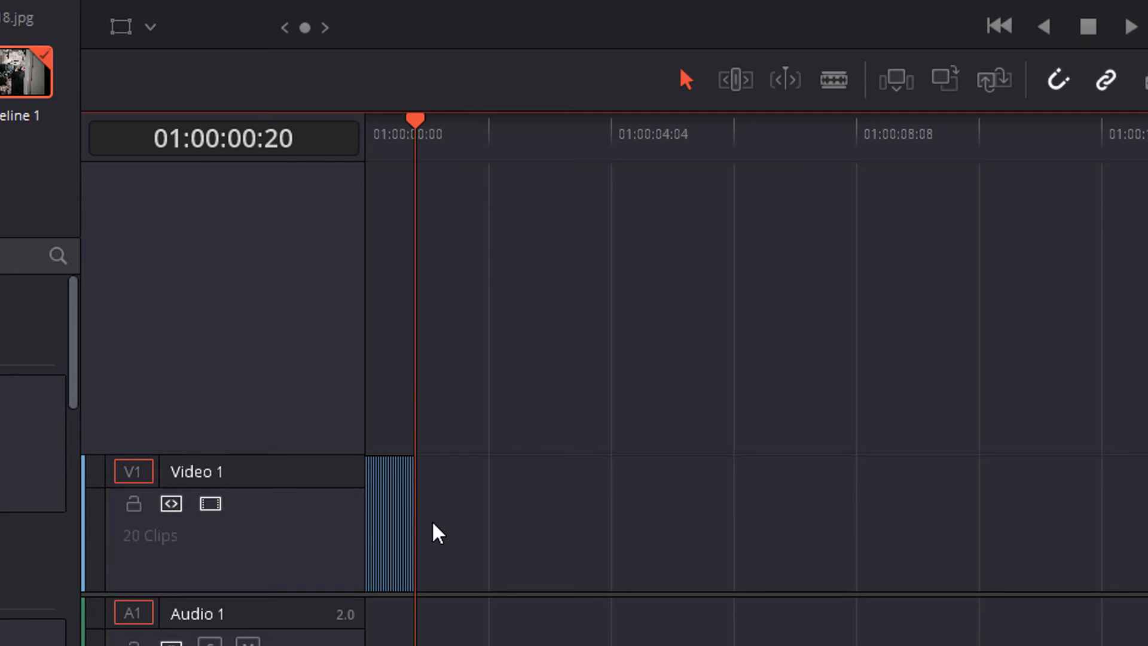
mouse_move(448, 510)
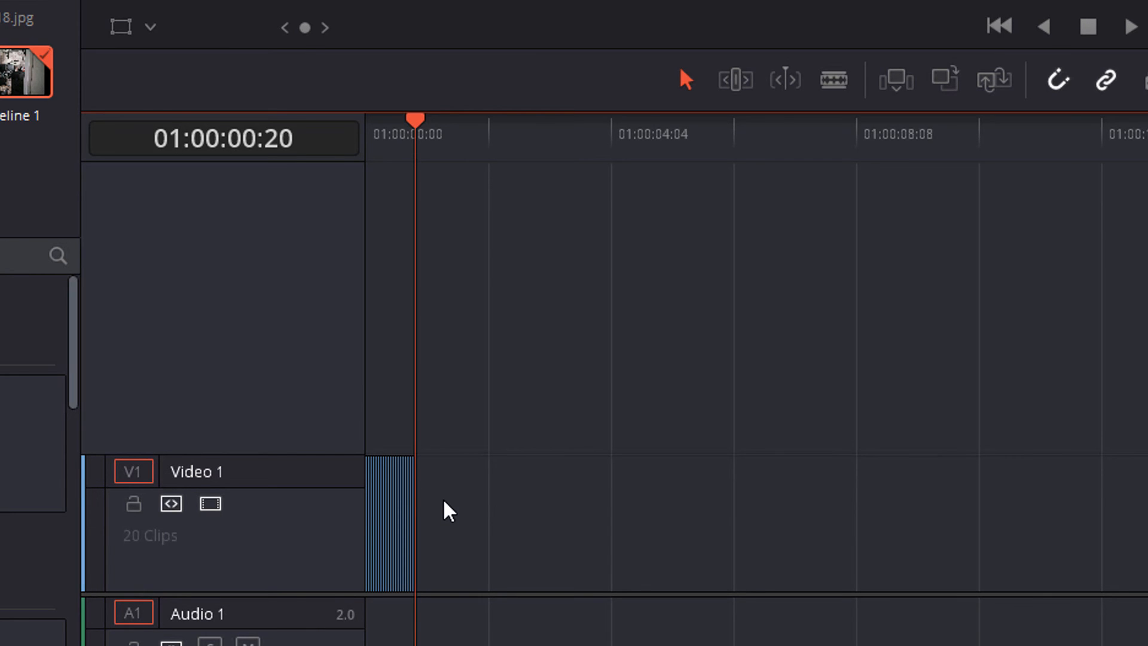